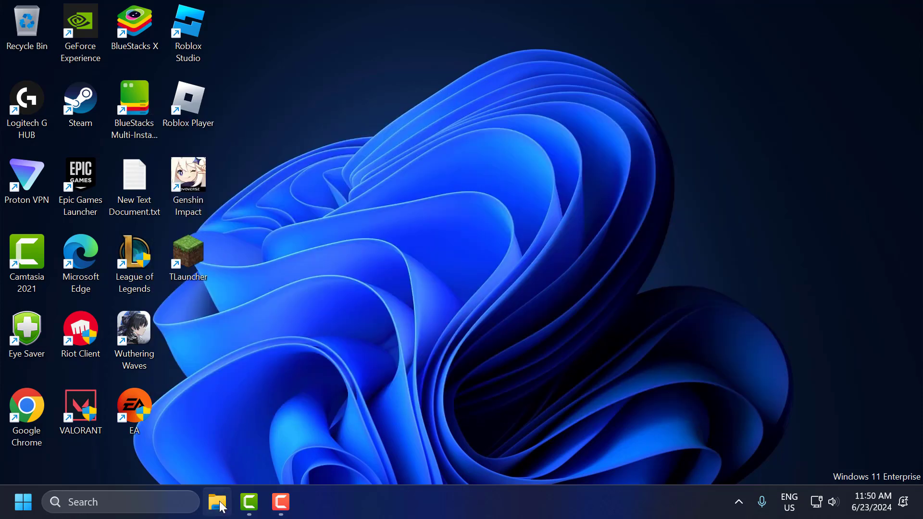
Navigate File Explorer through This PC, Local Disk (C:) and Windows to System32
click(217, 502)
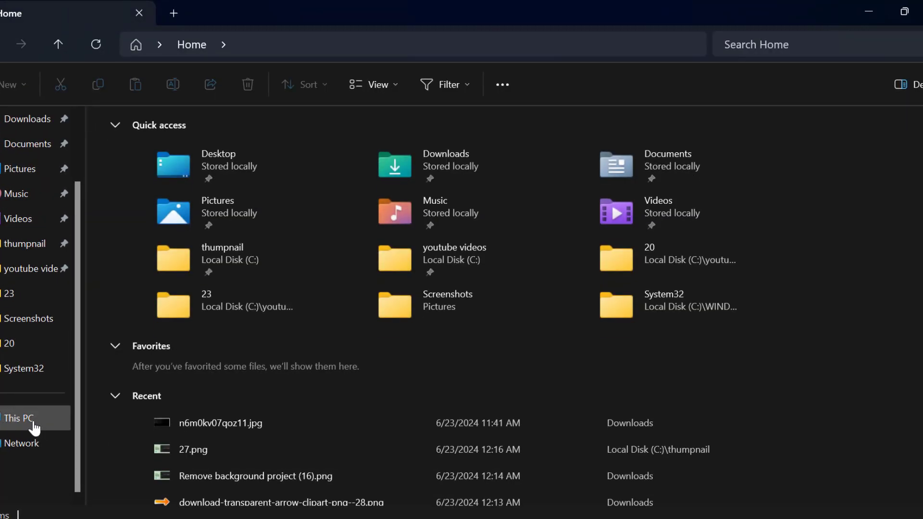
click(18, 418)
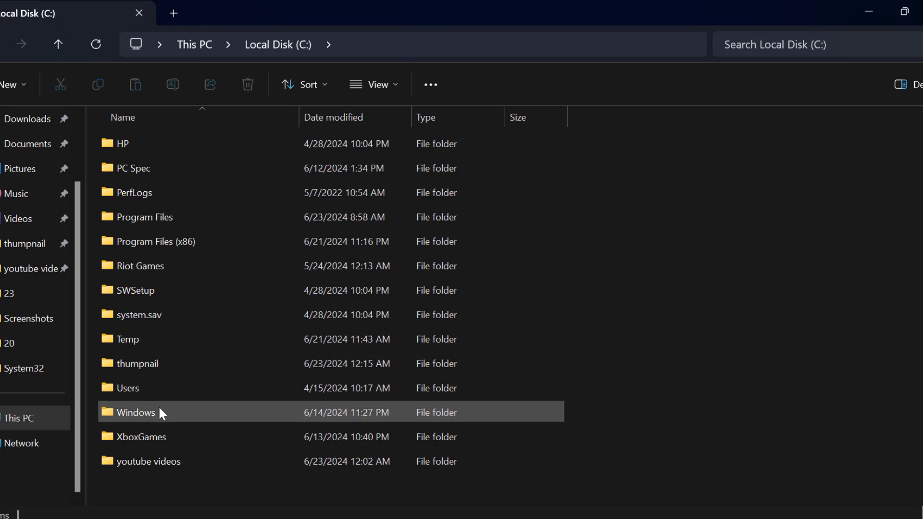
double_click(136, 412)
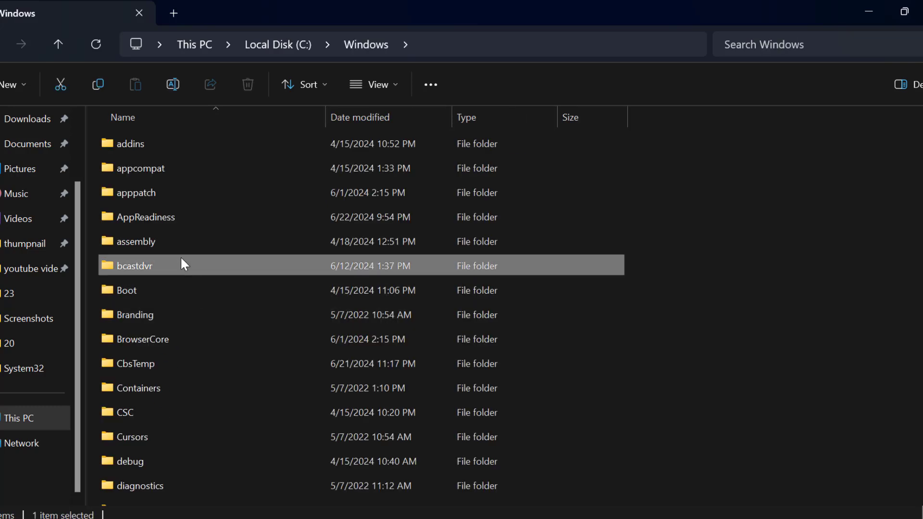
scroll(down, 3)
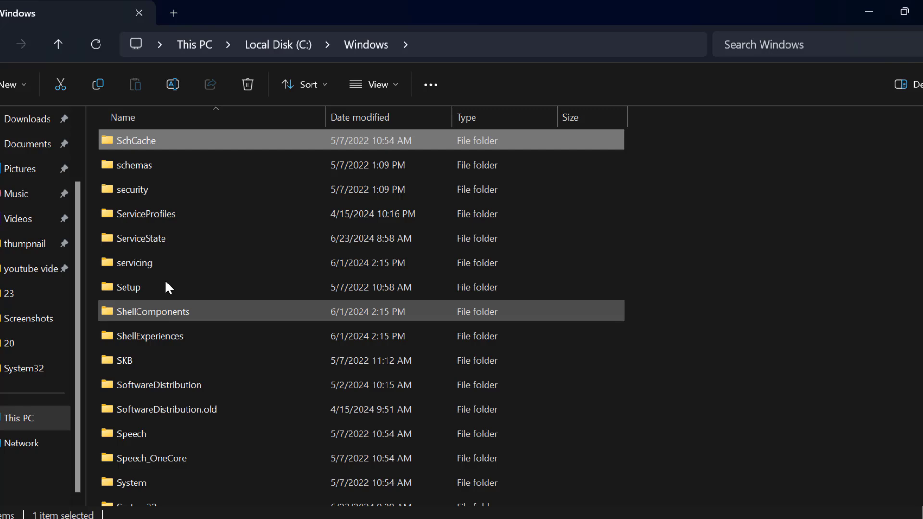
scroll(down, 3)
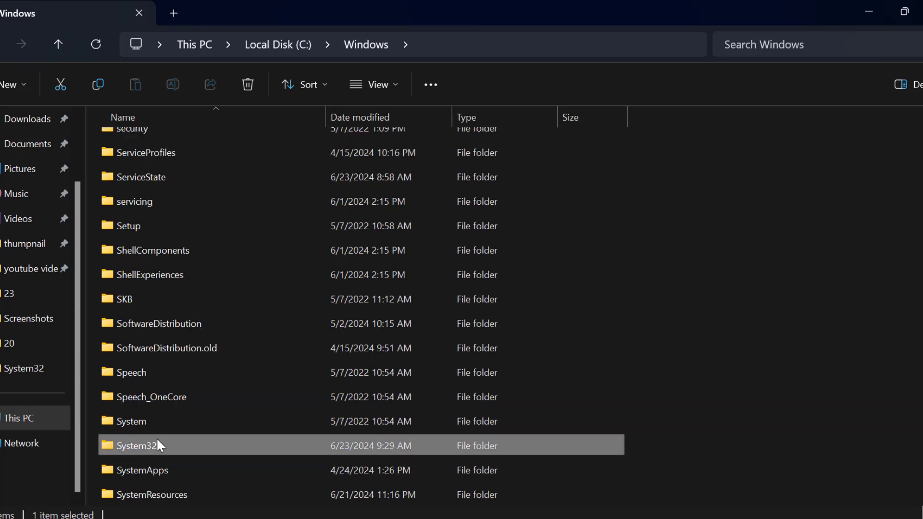
double_click(142, 445)
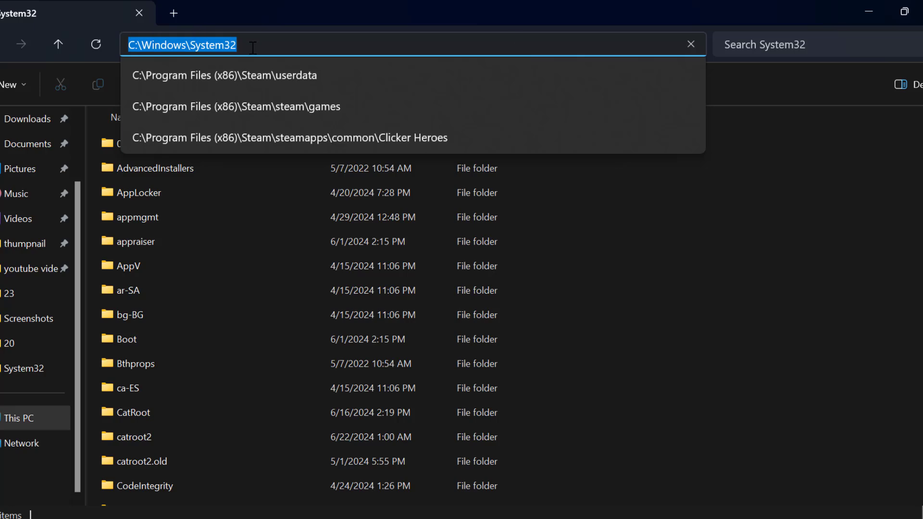
Right-click the System32 path in the address bar, then close File Explorer
right_click(183, 45)
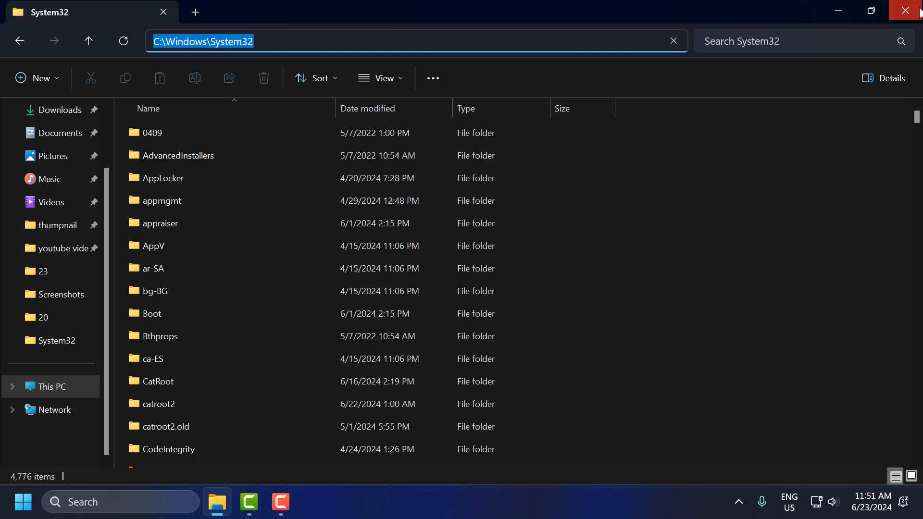
click(913, 10)
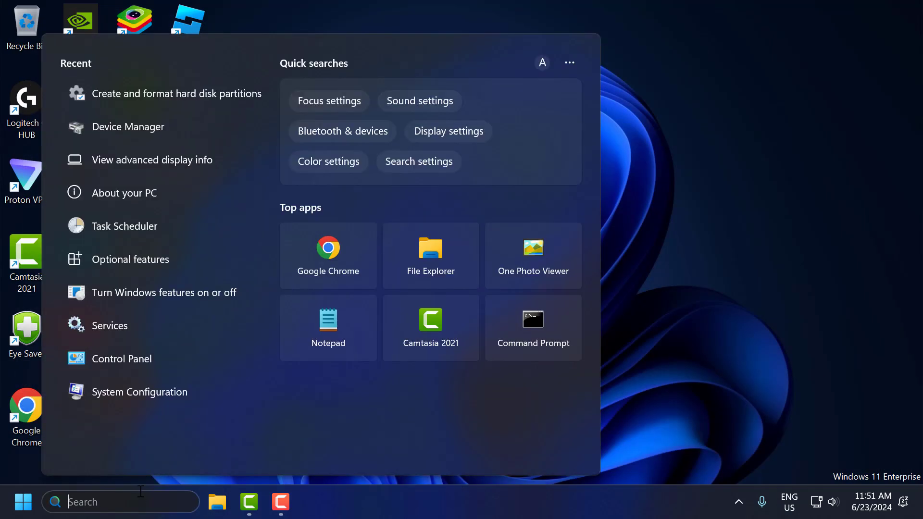
Search 'advanced' and open the Environment Variables window from advanced system settings
text(advanced)
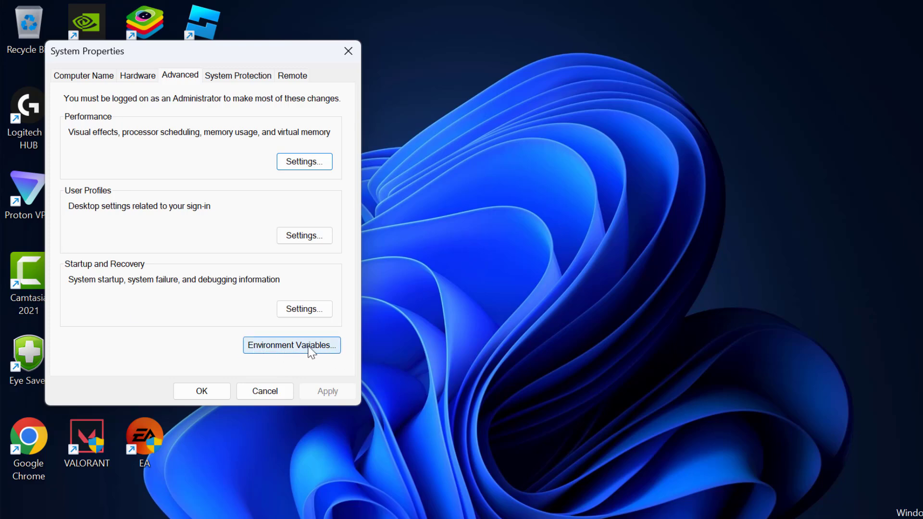
click(292, 345)
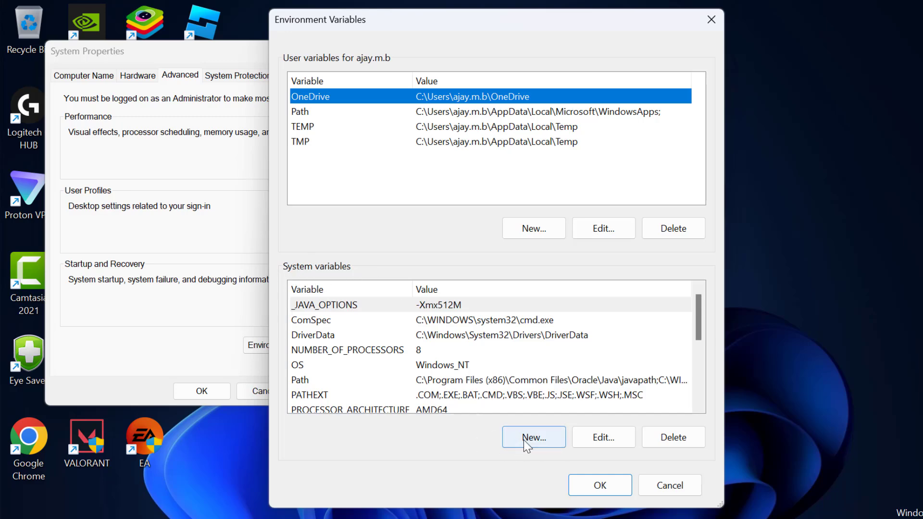
Create system variable 'path' with value C:\Windows\System32 and confirm both dialogs
click(533, 437)
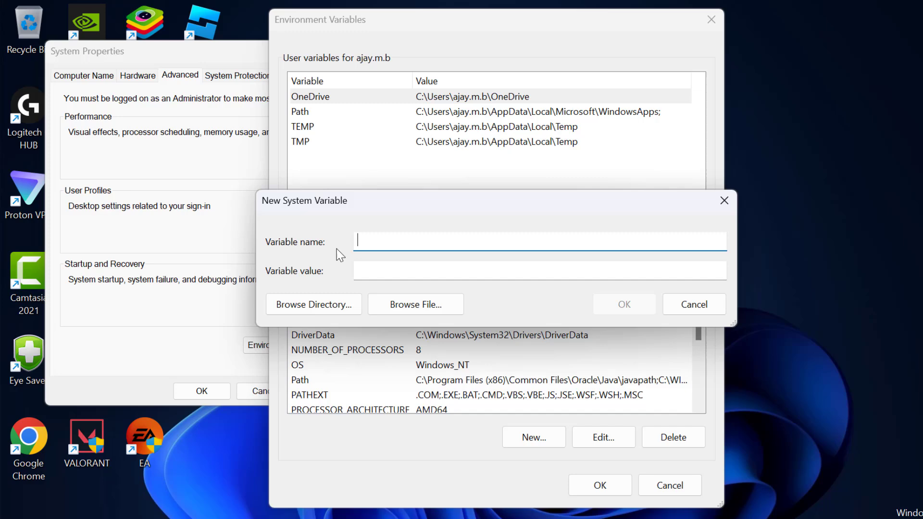
text(path)
click(540, 271)
text(C:\Windows\System32)
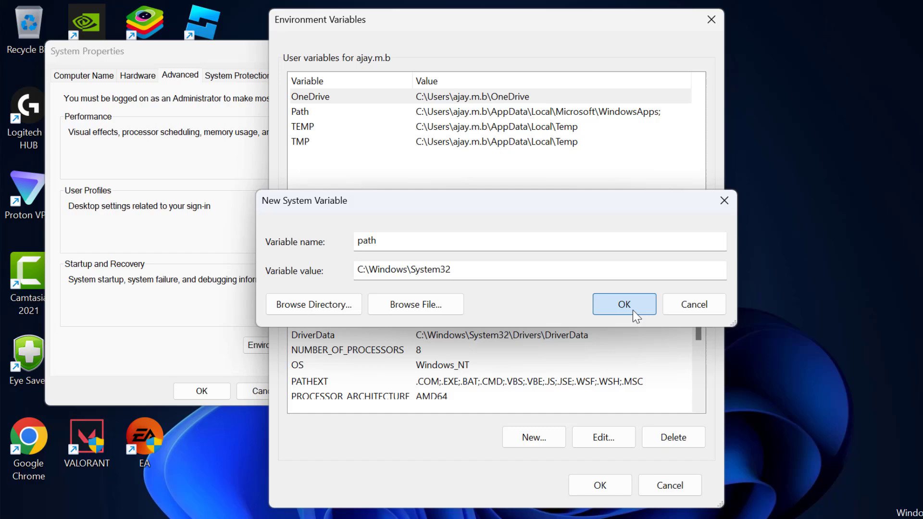
click(624, 304)
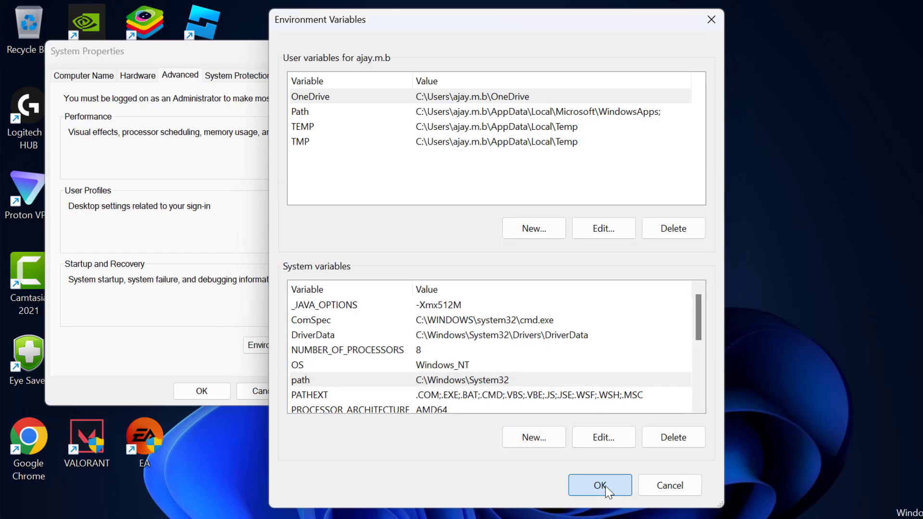
click(599, 486)
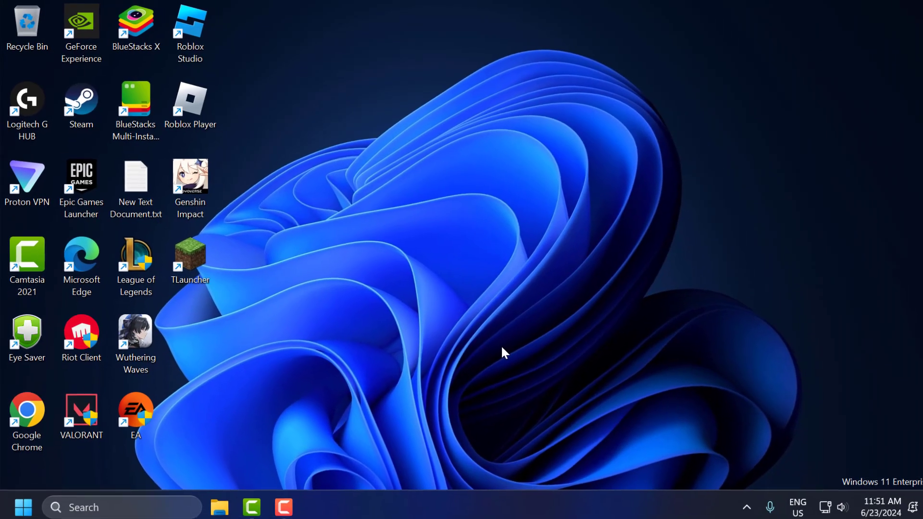